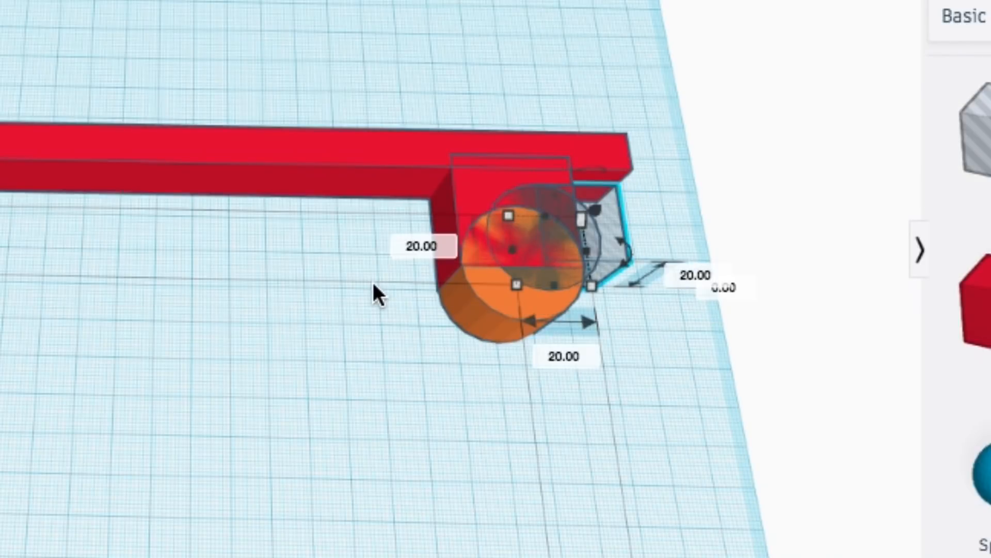
Step: Group the orange cylinder with the hole box and hole cylinder into a C-shaped hook
{"action": "left_click", "coordinate": [623, 55]}
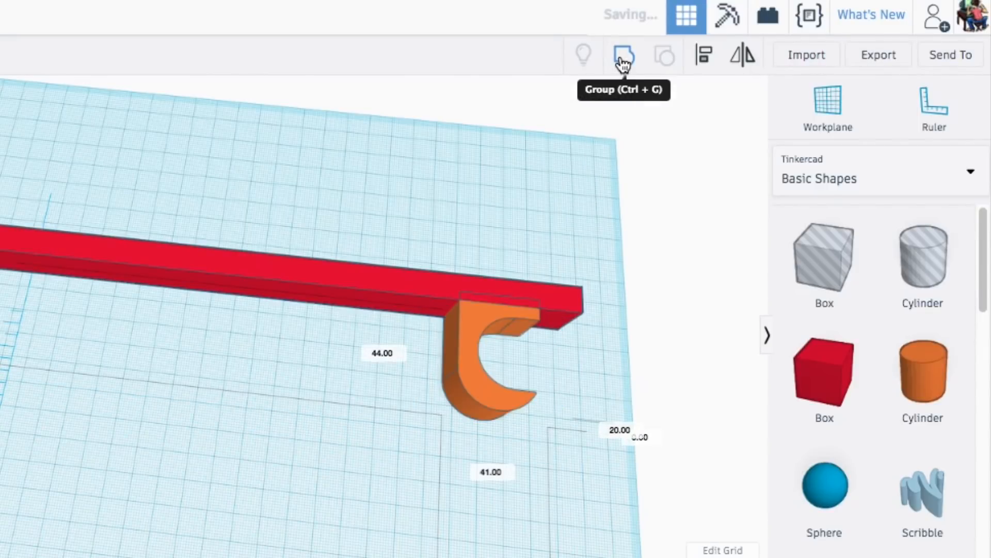